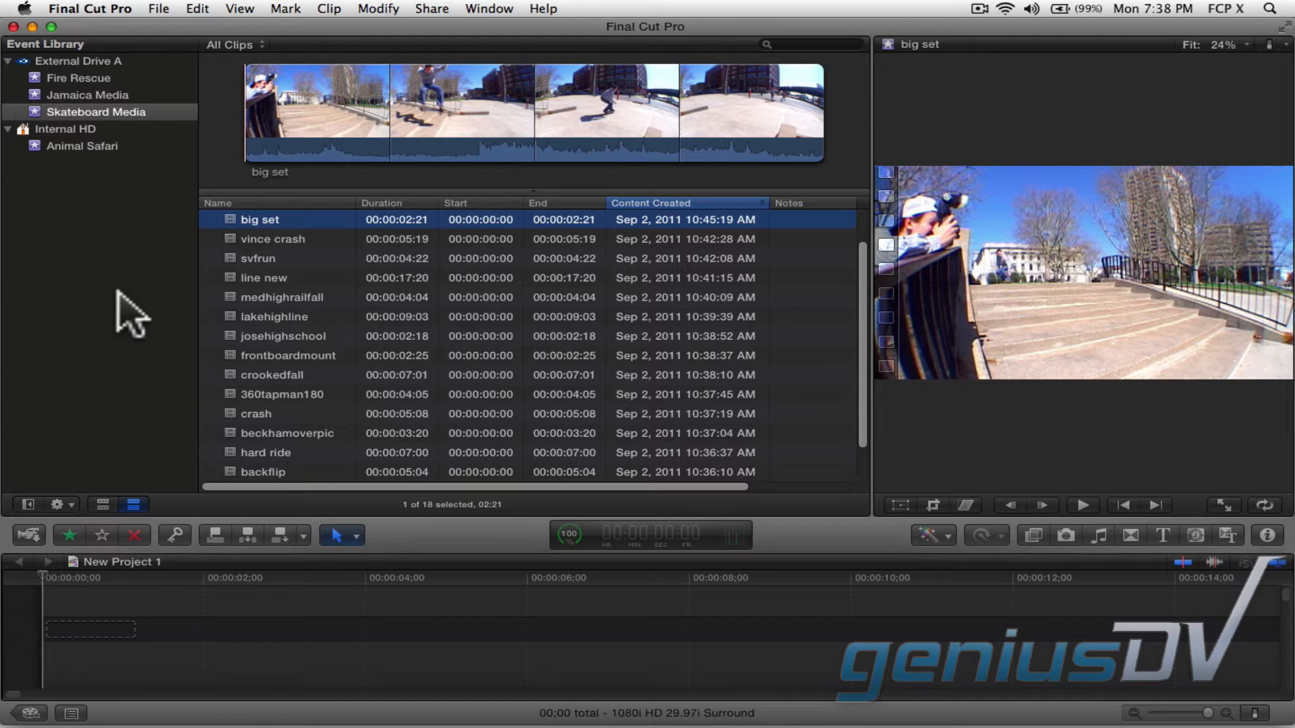
{"action": "mouse_move", "coordinate": [318, 495]}
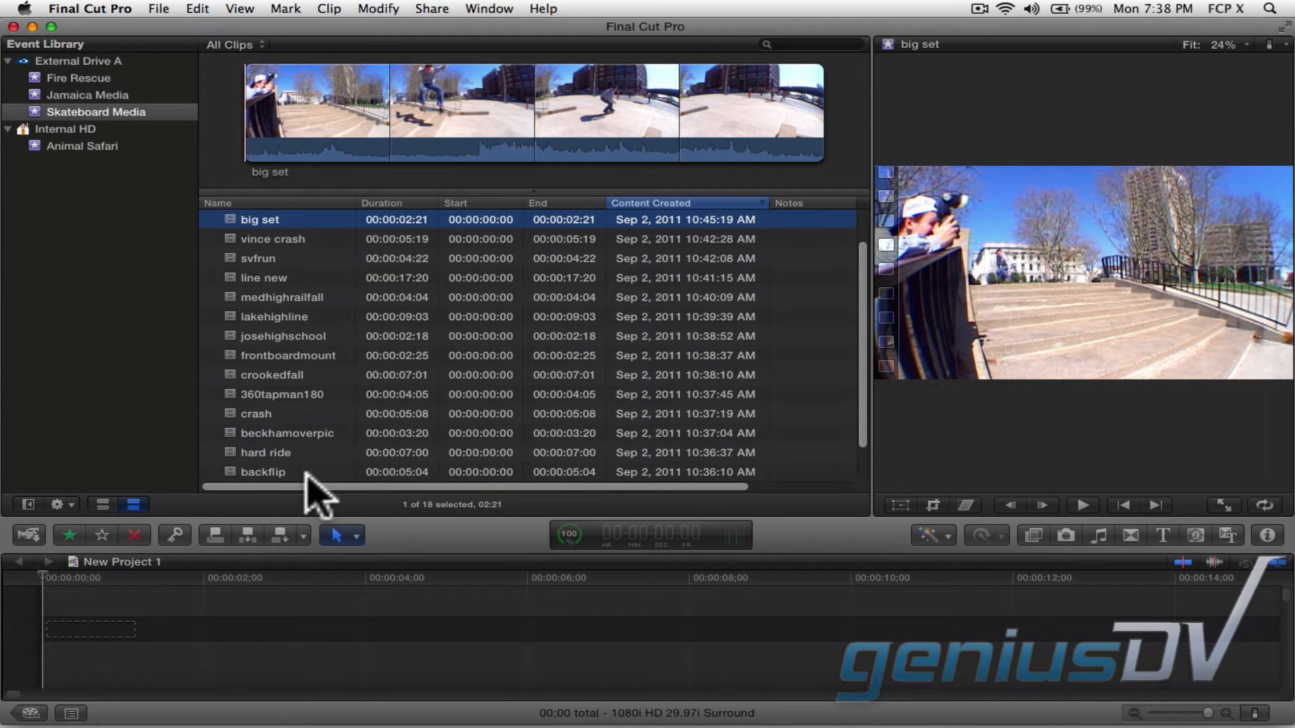
Step: Rate the backflip clip as Favorite, then unrate it again with U
{"action": "left_click", "coordinate": [263, 471]}
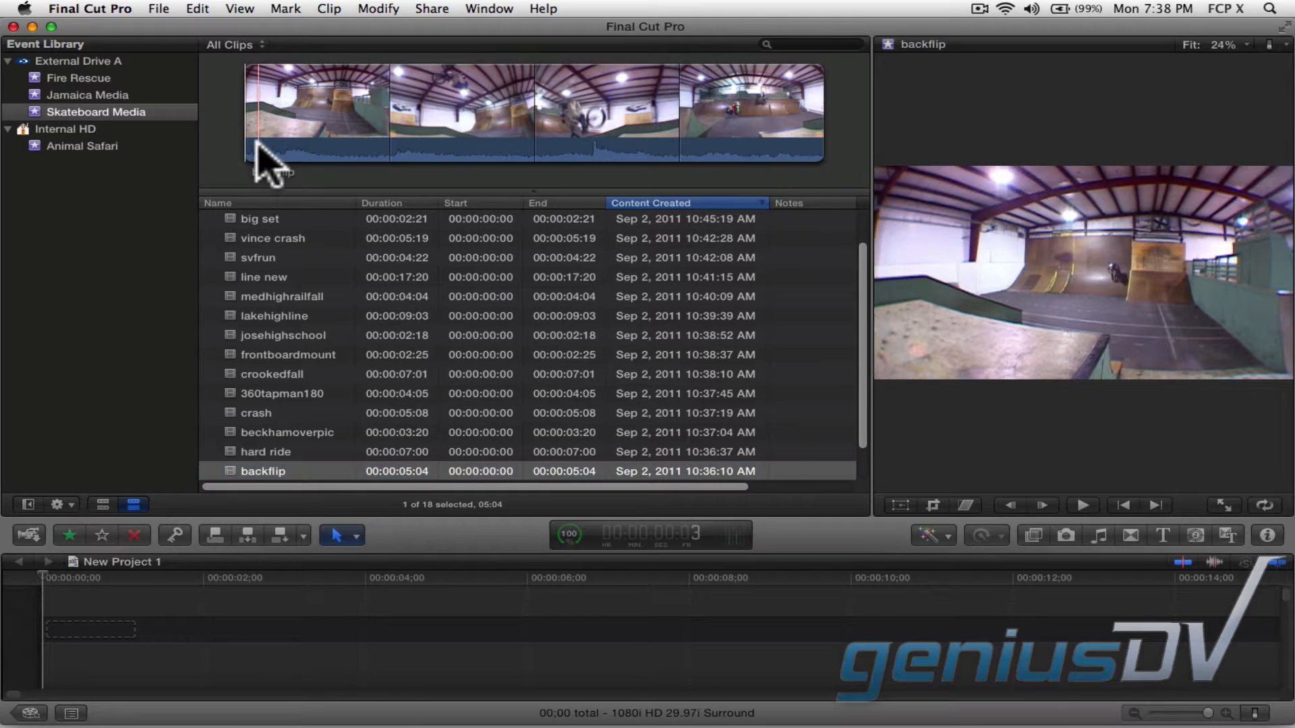
{"action": "mouse_move", "coordinate": [447, 156]}
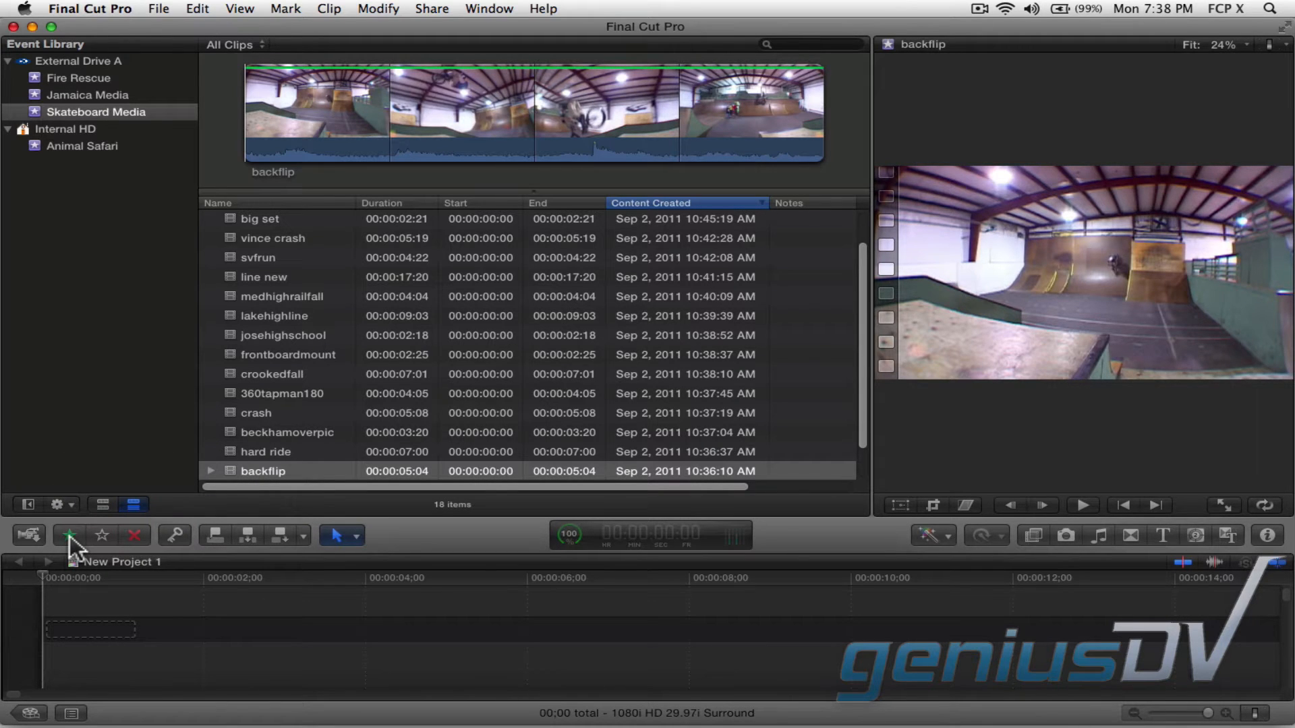
{"action": "key", "text": "f"}
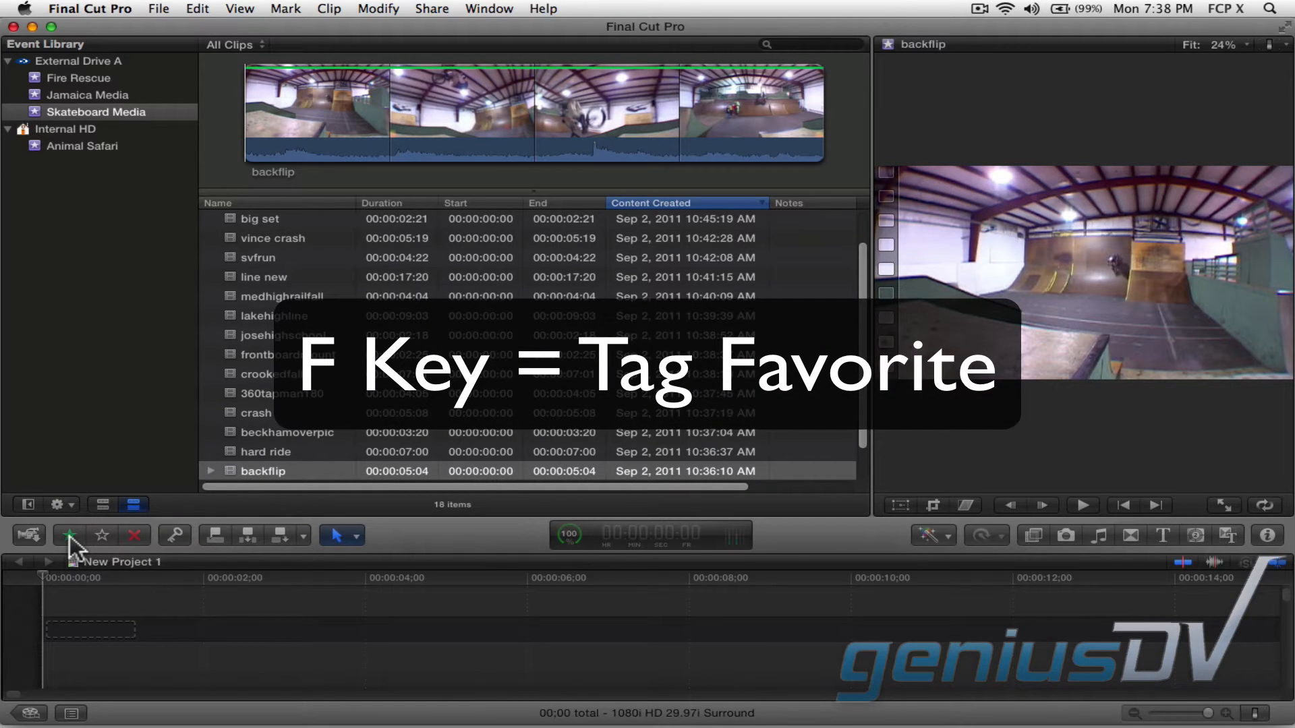
{"action": "key", "text": "f"}
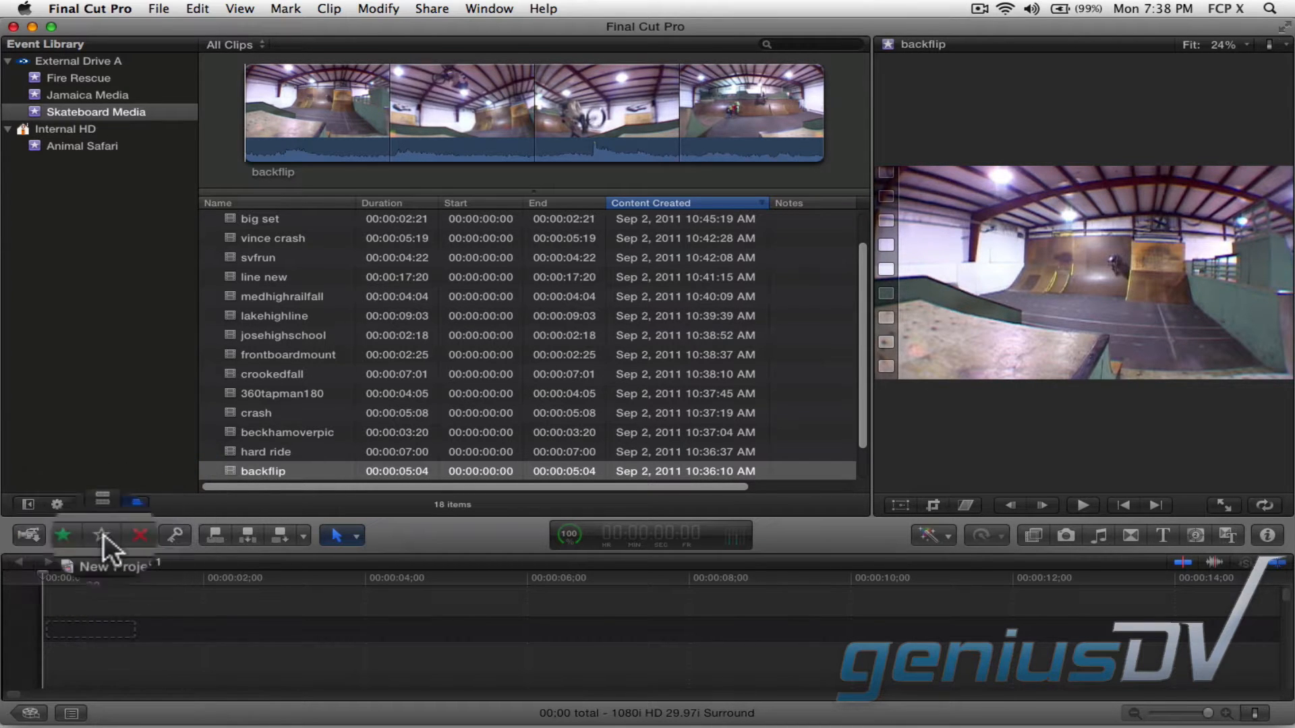
{"action": "key", "text": "u"}
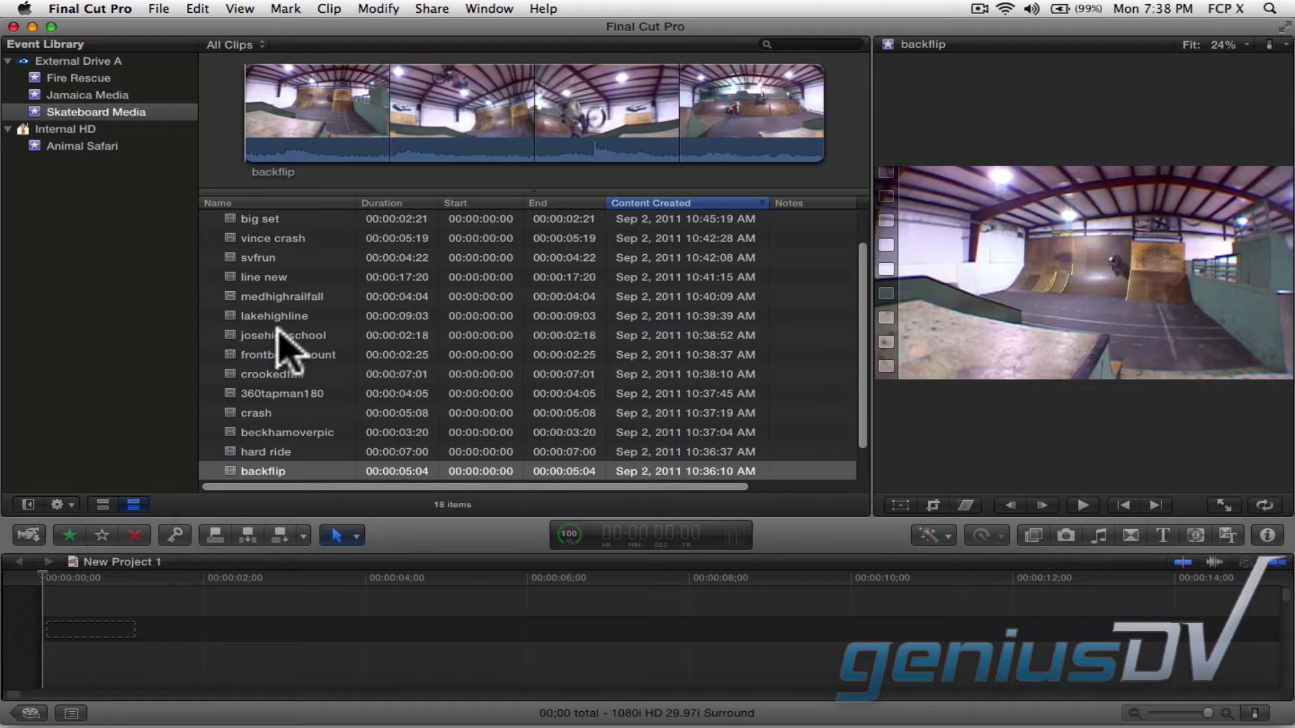
Step: Rate the opening ~1:22 range of the lakehighline clip as a Favorite
{"action": "left_click", "coordinate": [274, 315]}
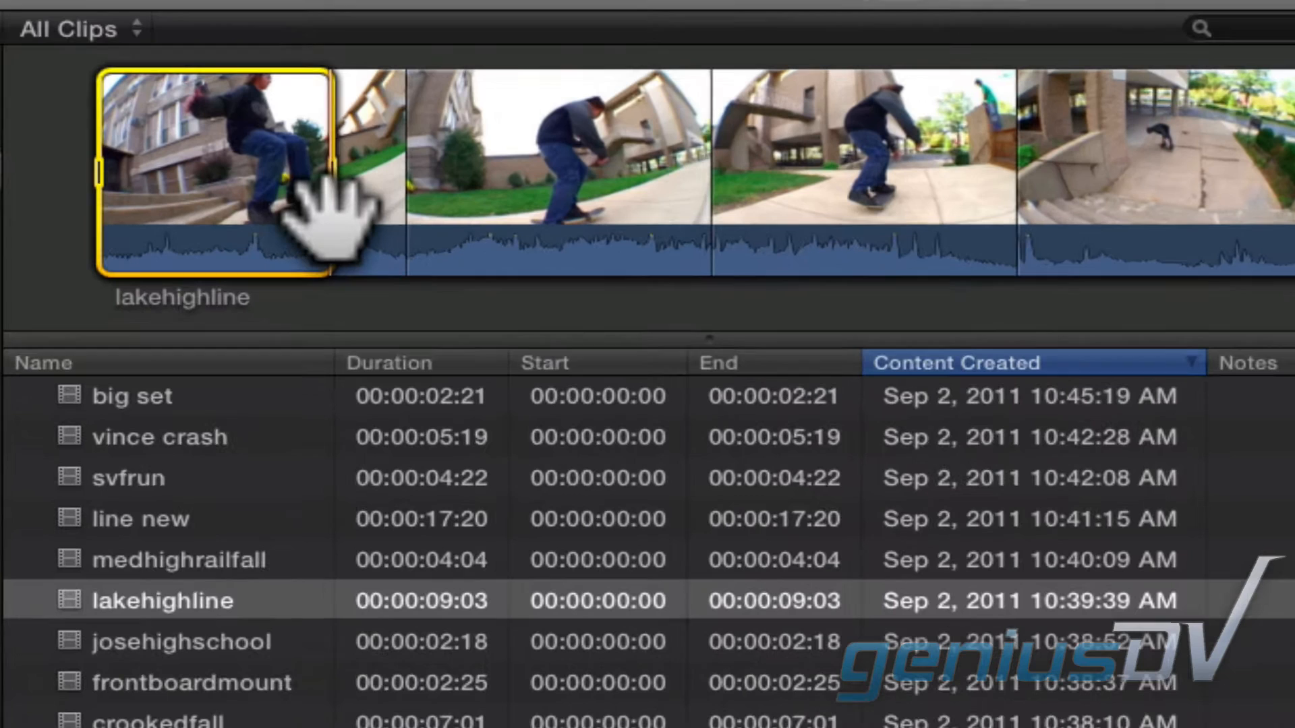
{"action": "key", "text": "f"}
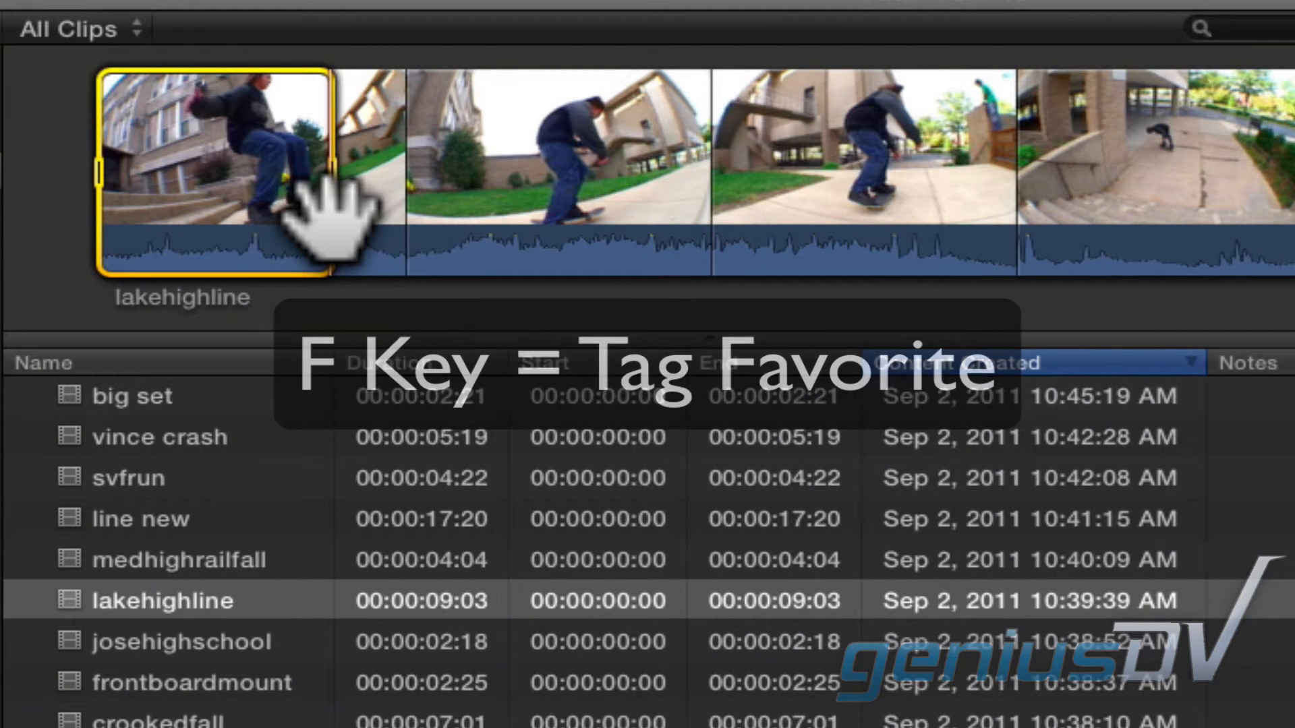
{"action": "key", "text": "f"}
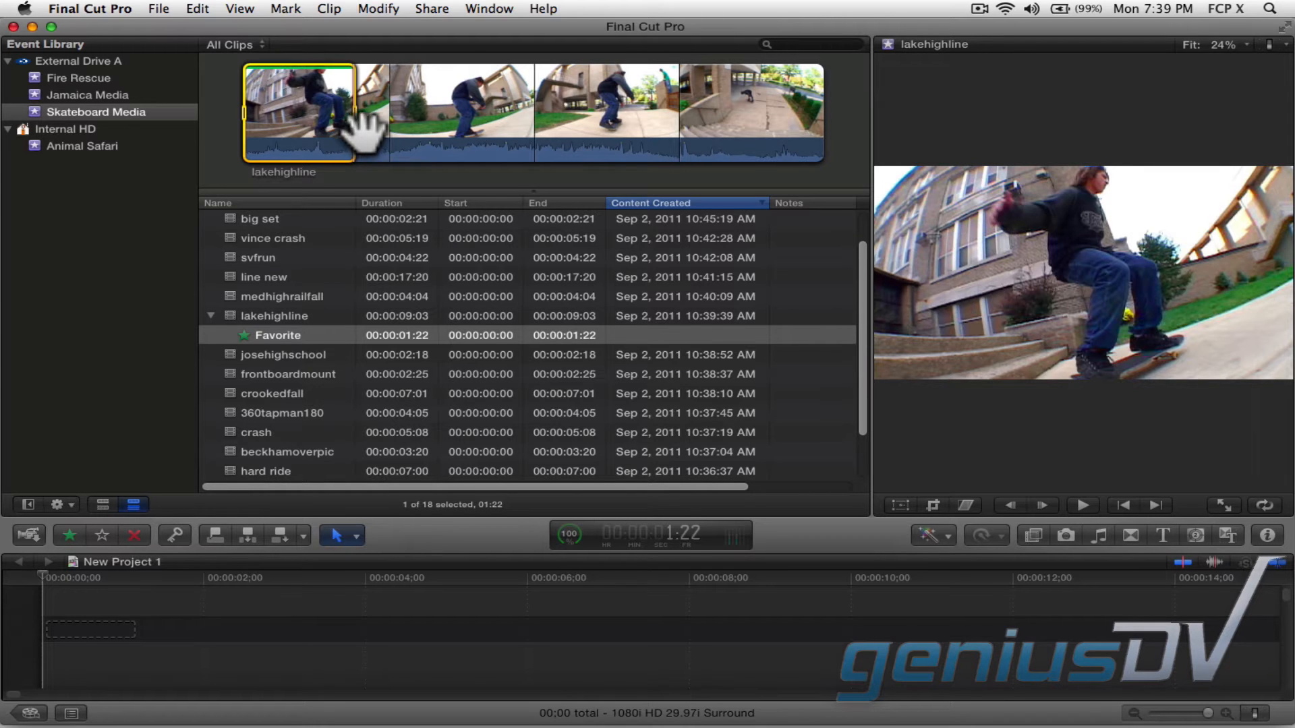
{"action": "mouse_move", "coordinate": [579, 136]}
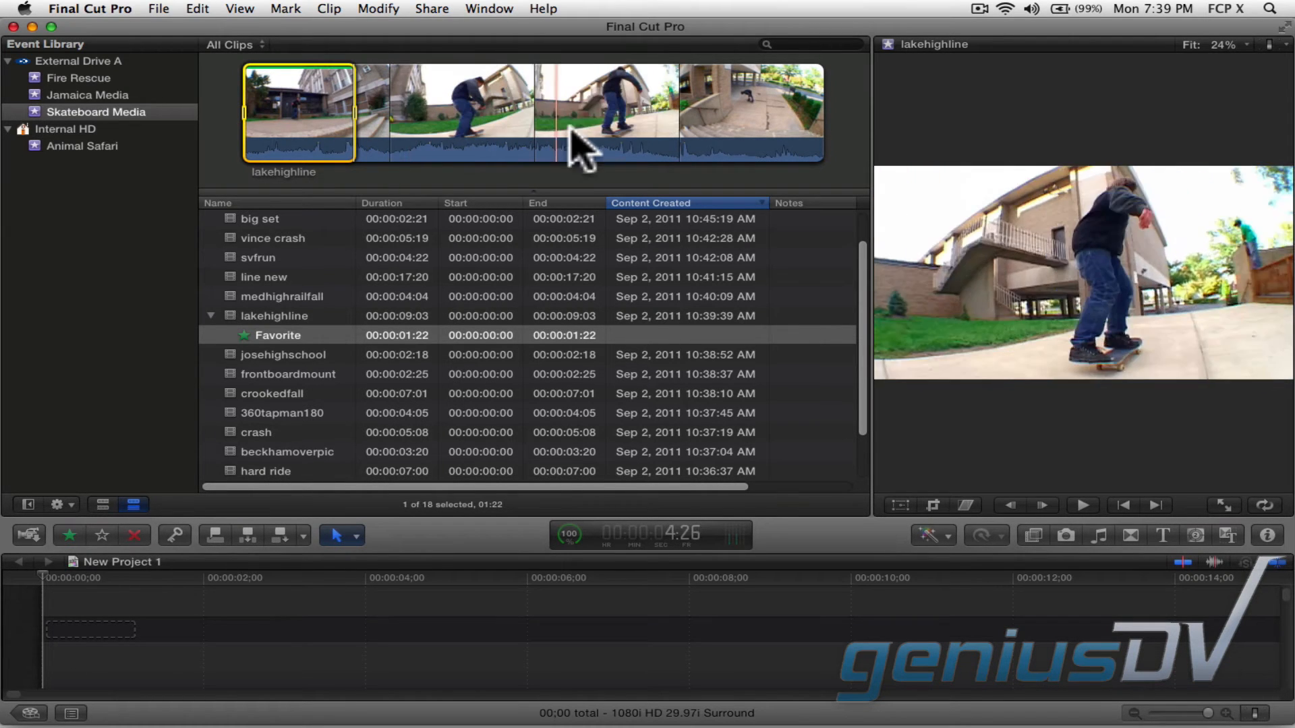
{"action": "mouse_move", "coordinate": [715, 148]}
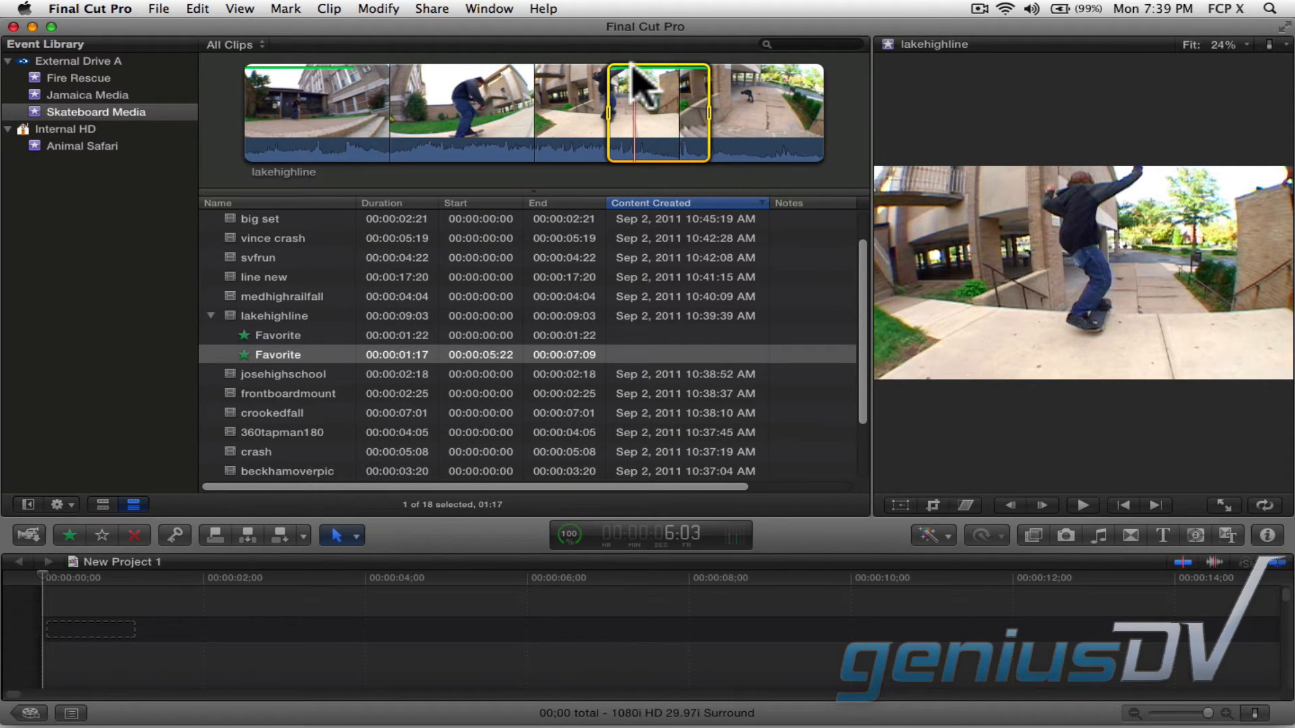
{"action": "mouse_move", "coordinate": [393, 288]}
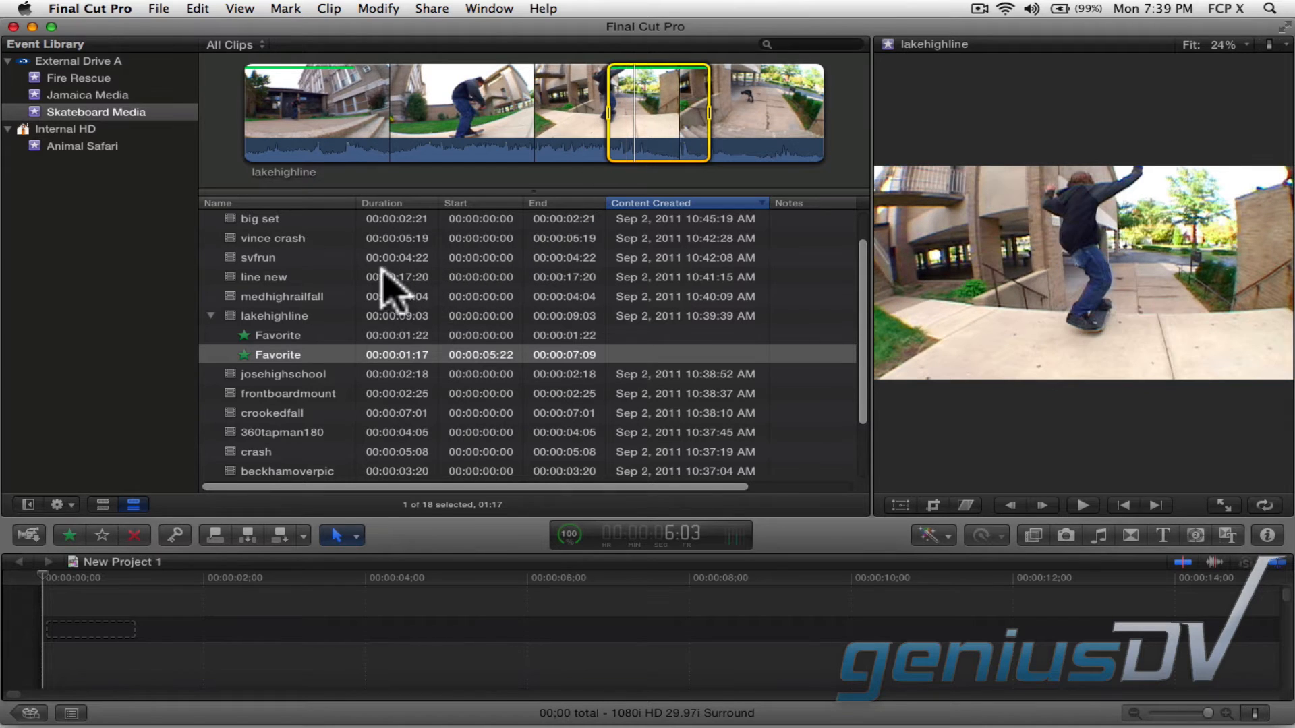
Step: Mark the crash range of line new (7:04 to 17:20) as Rejected
{"action": "left_click", "coordinate": [263, 277]}
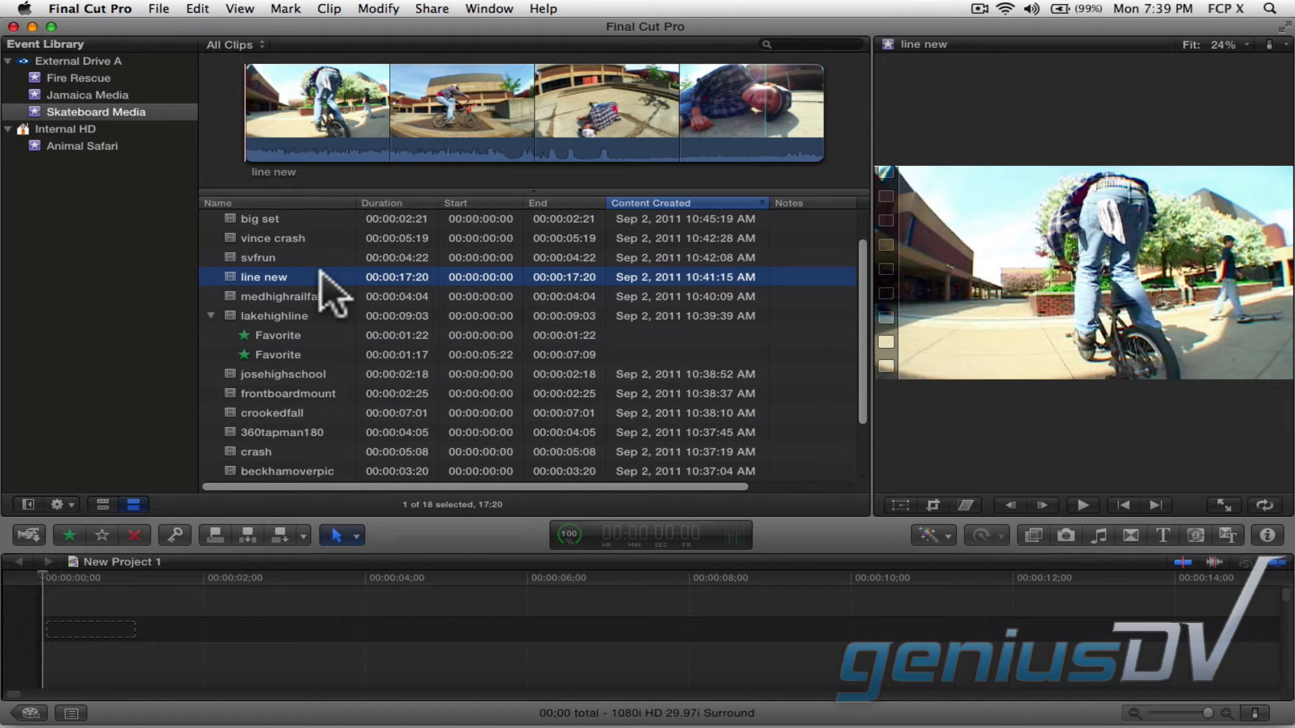
{"action": "mouse_move", "coordinate": [363, 140]}
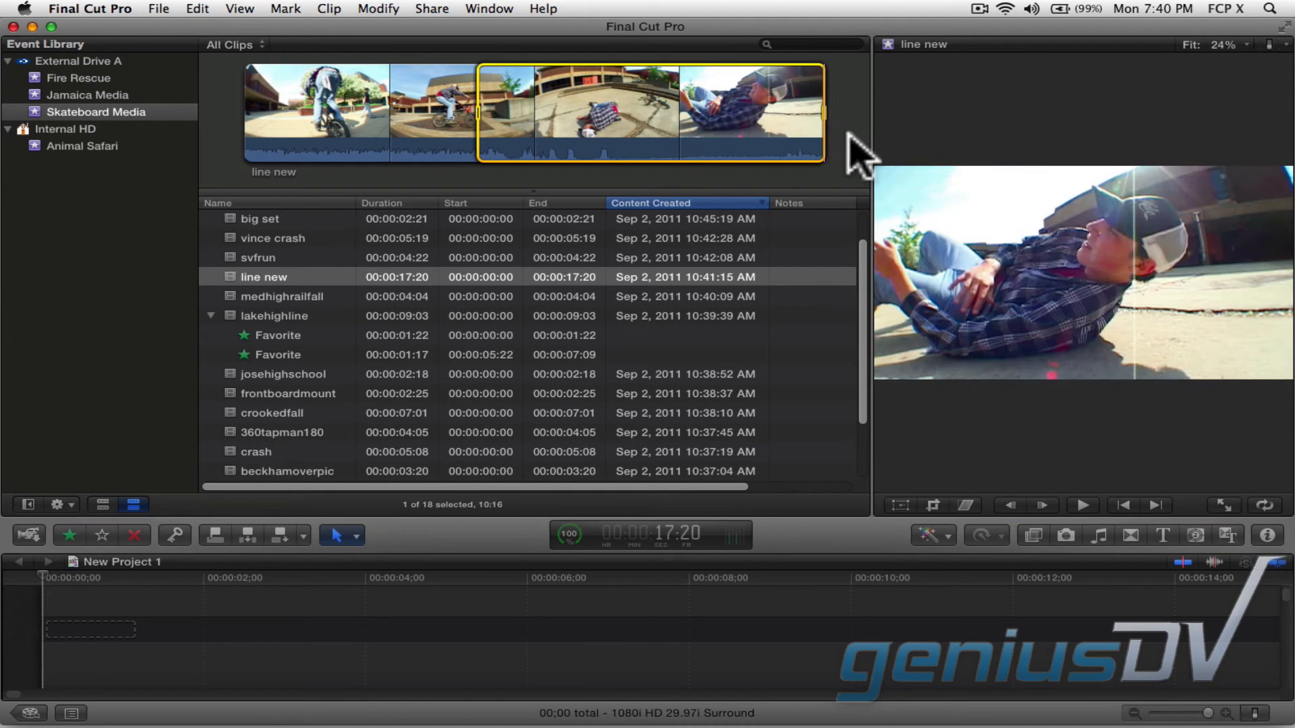
{"action": "mouse_move", "coordinate": [140, 545]}
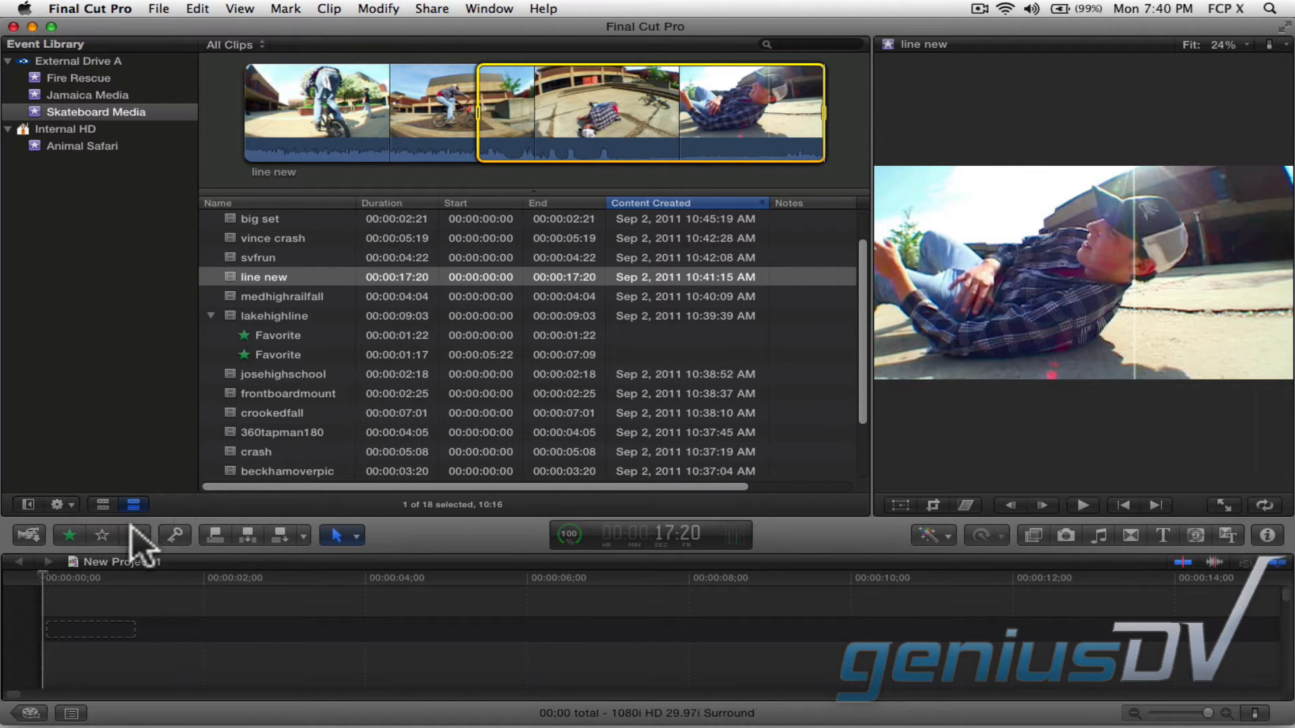
{"action": "left_click", "coordinate": [139, 535]}
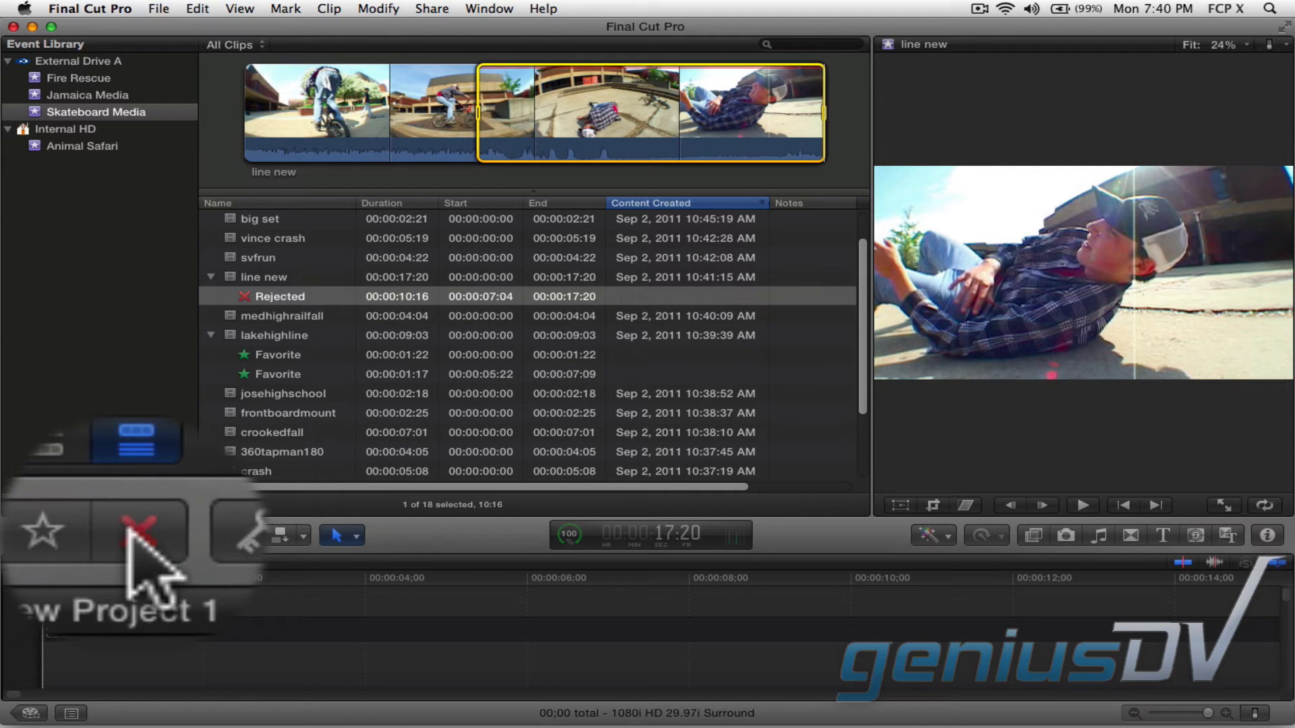
{"action": "left_click", "coordinate": [137, 536]}
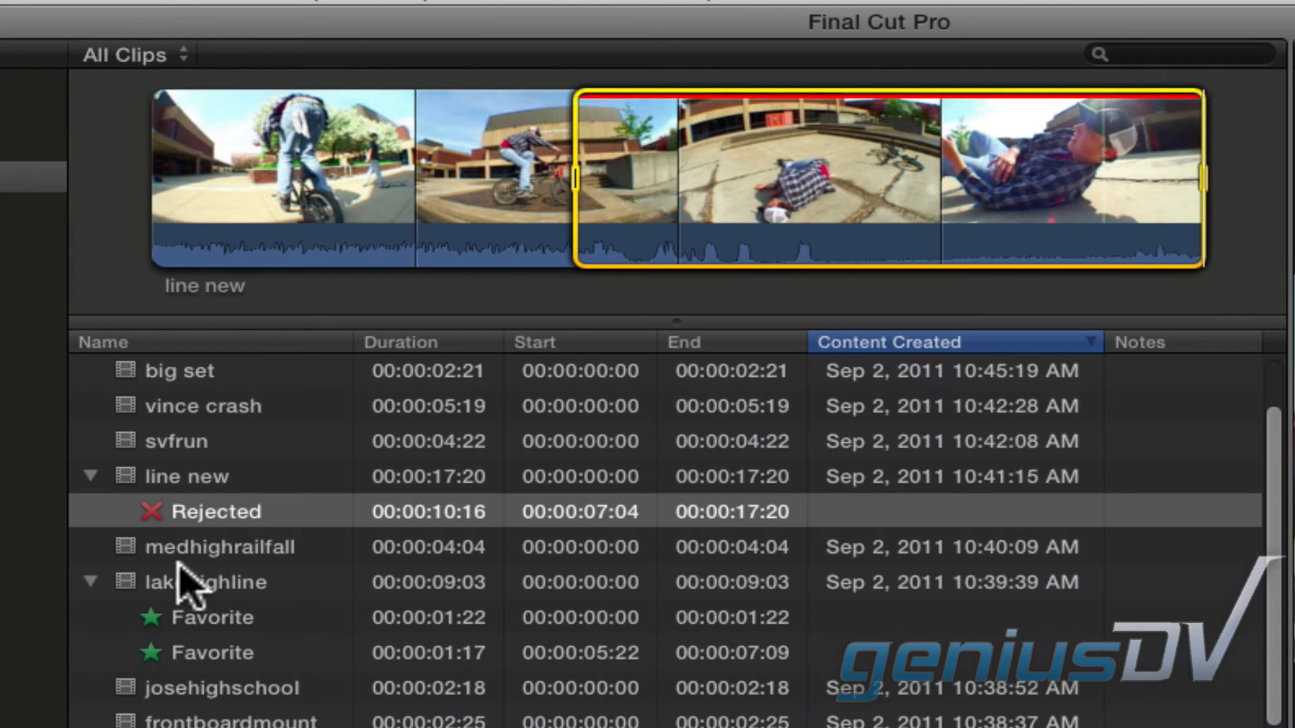
{"action": "left_click", "coordinate": [186, 476]}
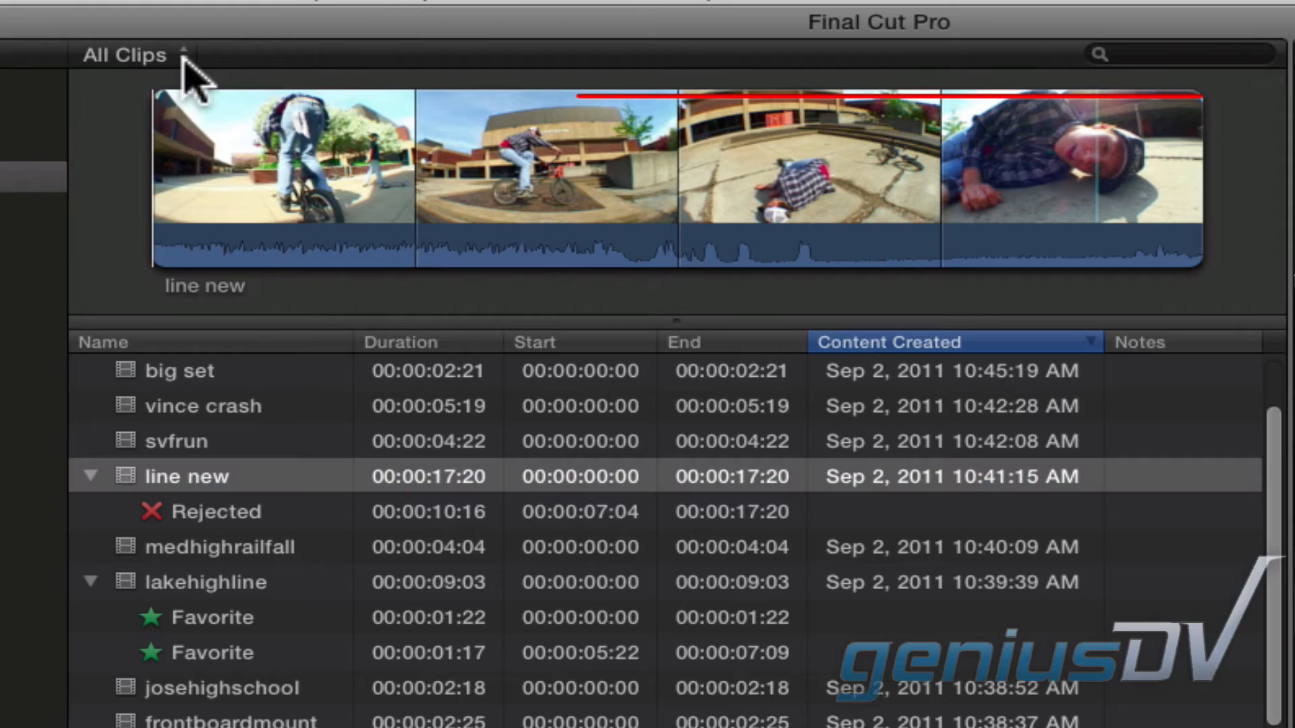
Step: Filter the browser to Hide Rejected so line new shows only its first 7:04
{"action": "left_click", "coordinate": [133, 54]}
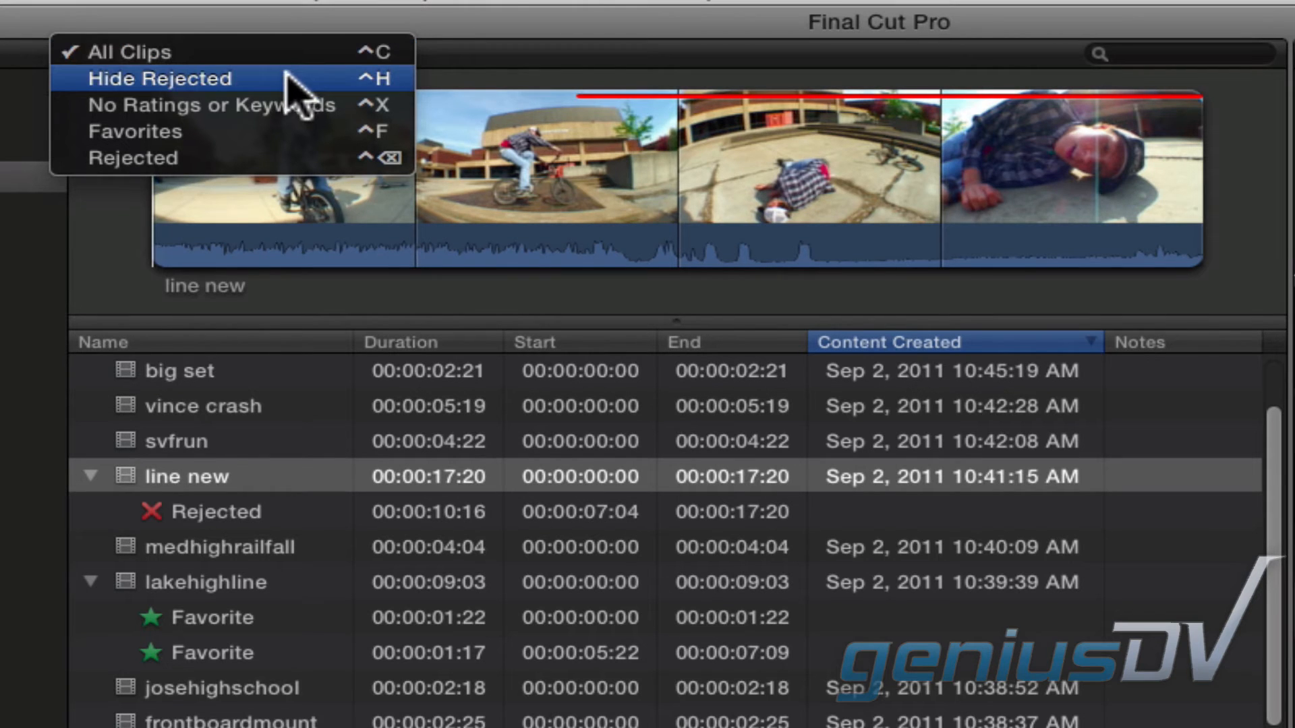
{"action": "left_click", "coordinate": [161, 78]}
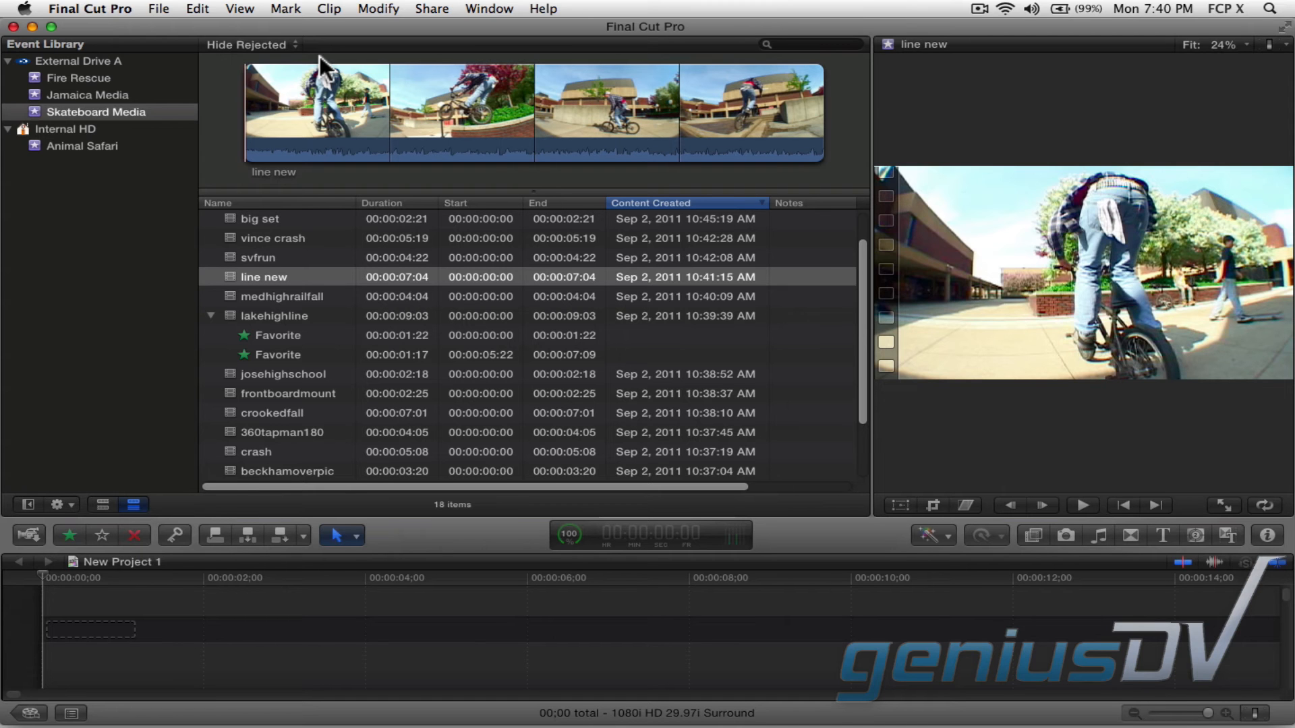
{"action": "mouse_move", "coordinate": [453, 124]}
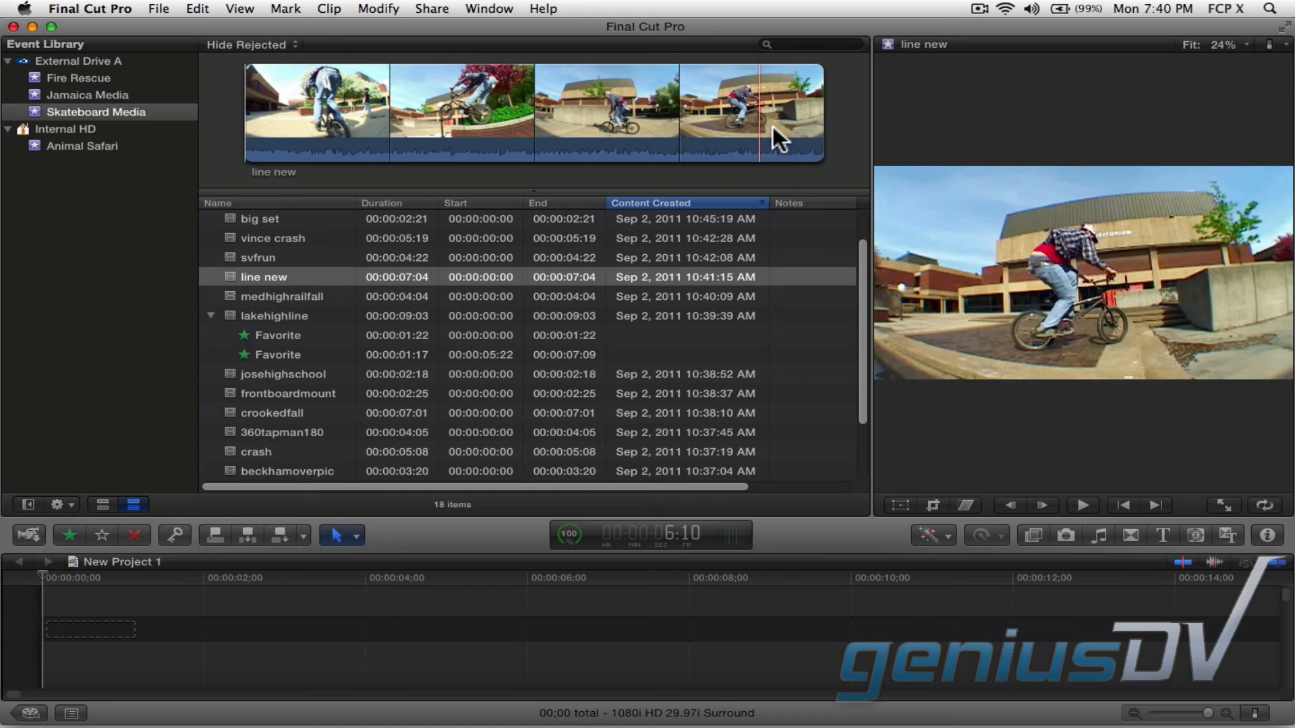
{"action": "mouse_move", "coordinate": [781, 136]}
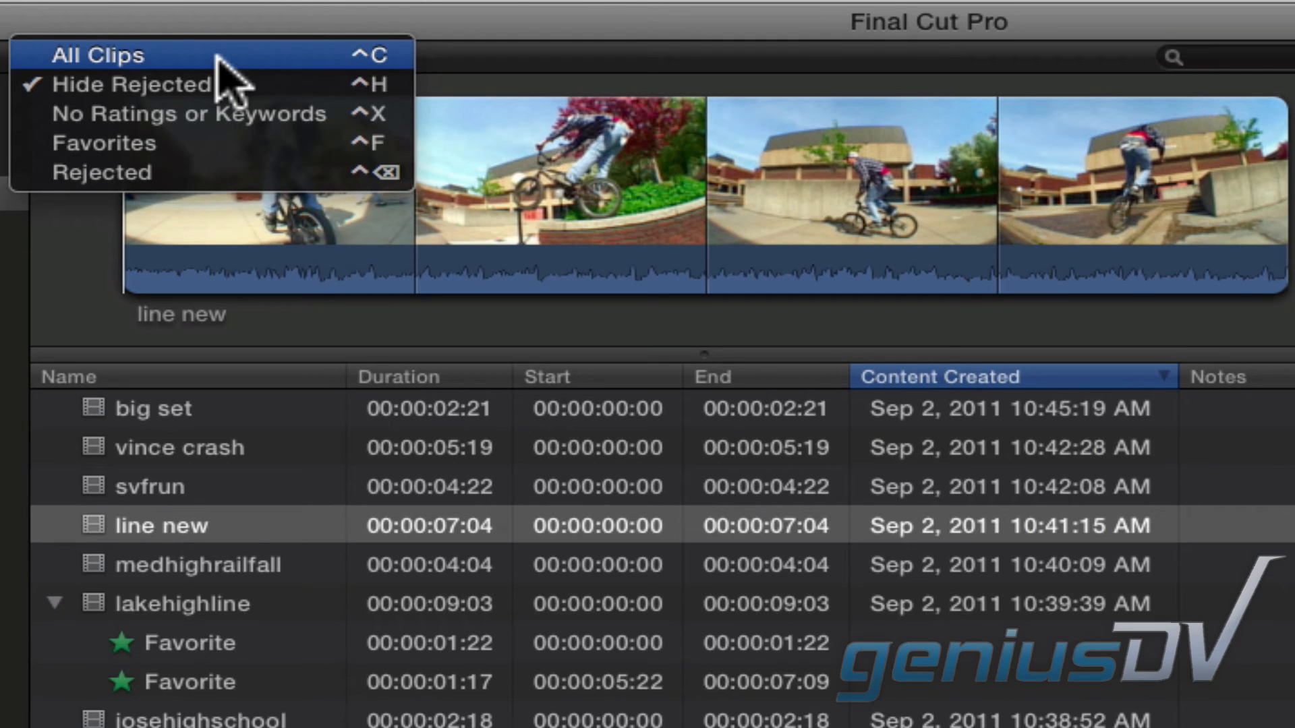
{"action": "mouse_move", "coordinate": [272, 74]}
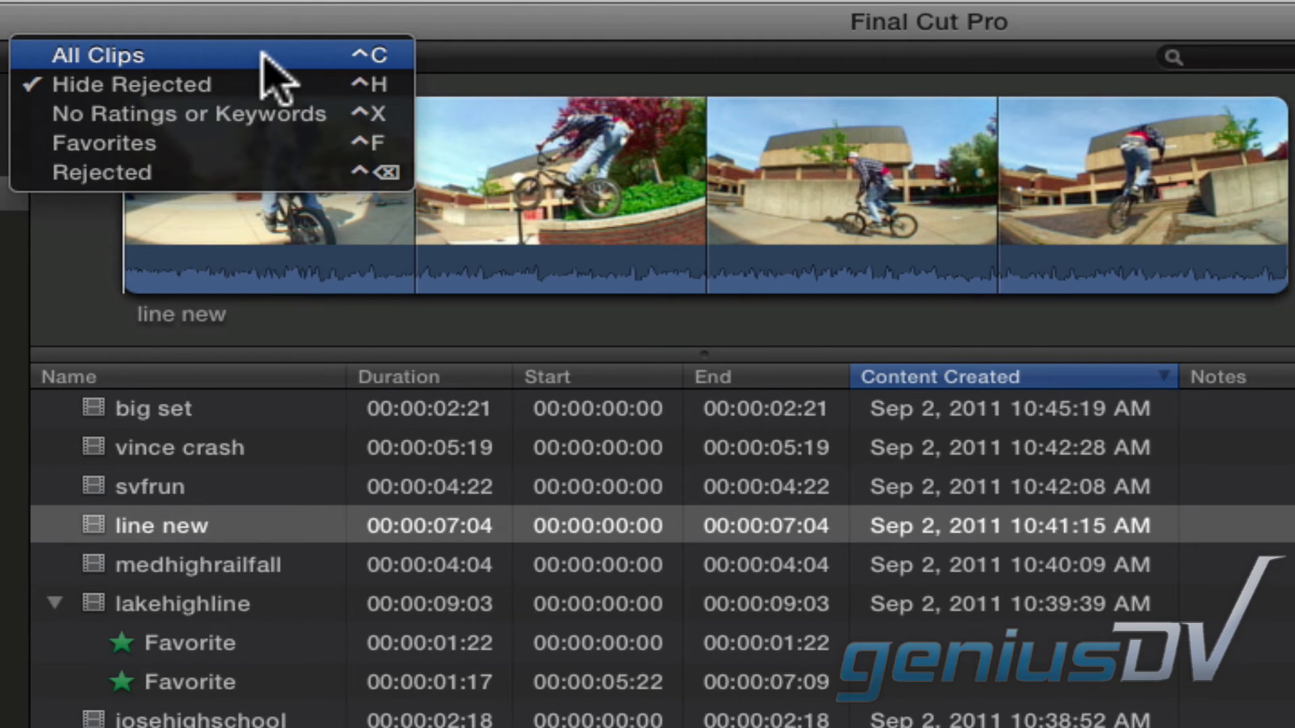
Step: Set the browser filter back to All Clips so line new lists its full 17:20
{"action": "left_click", "coordinate": [97, 54]}
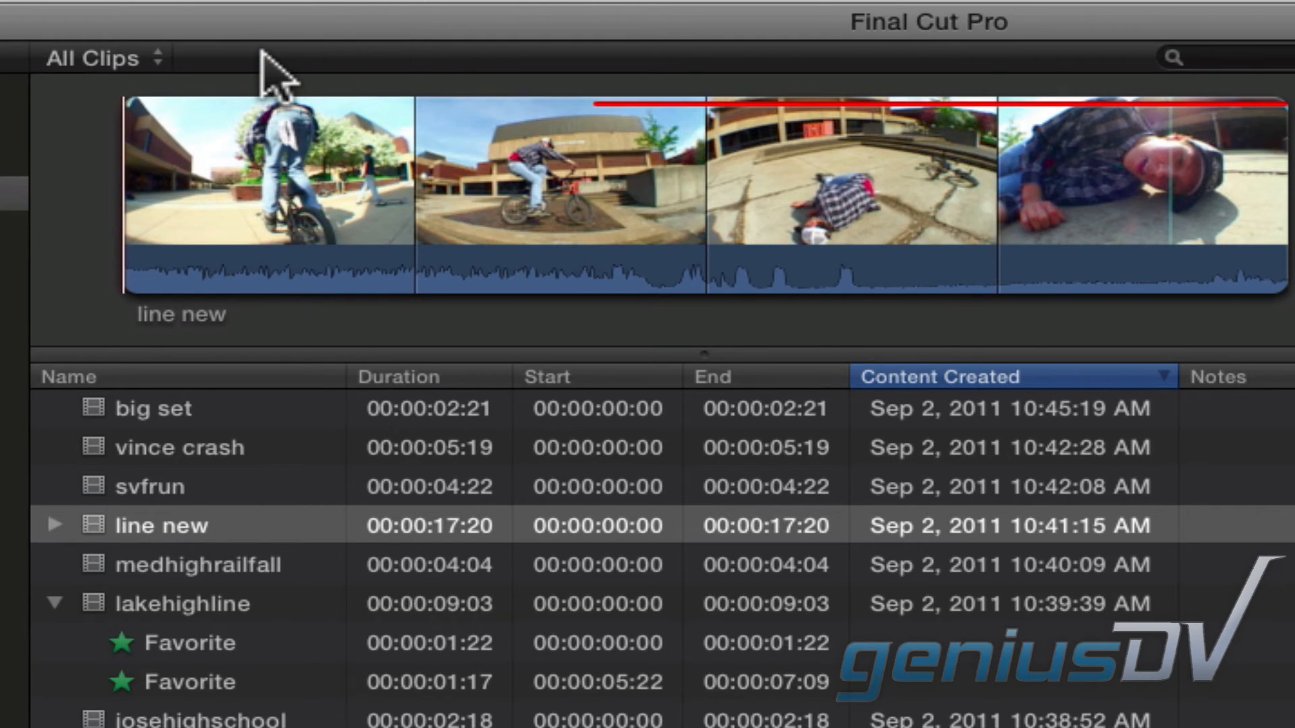
{"action": "mouse_move", "coordinate": [281, 545]}
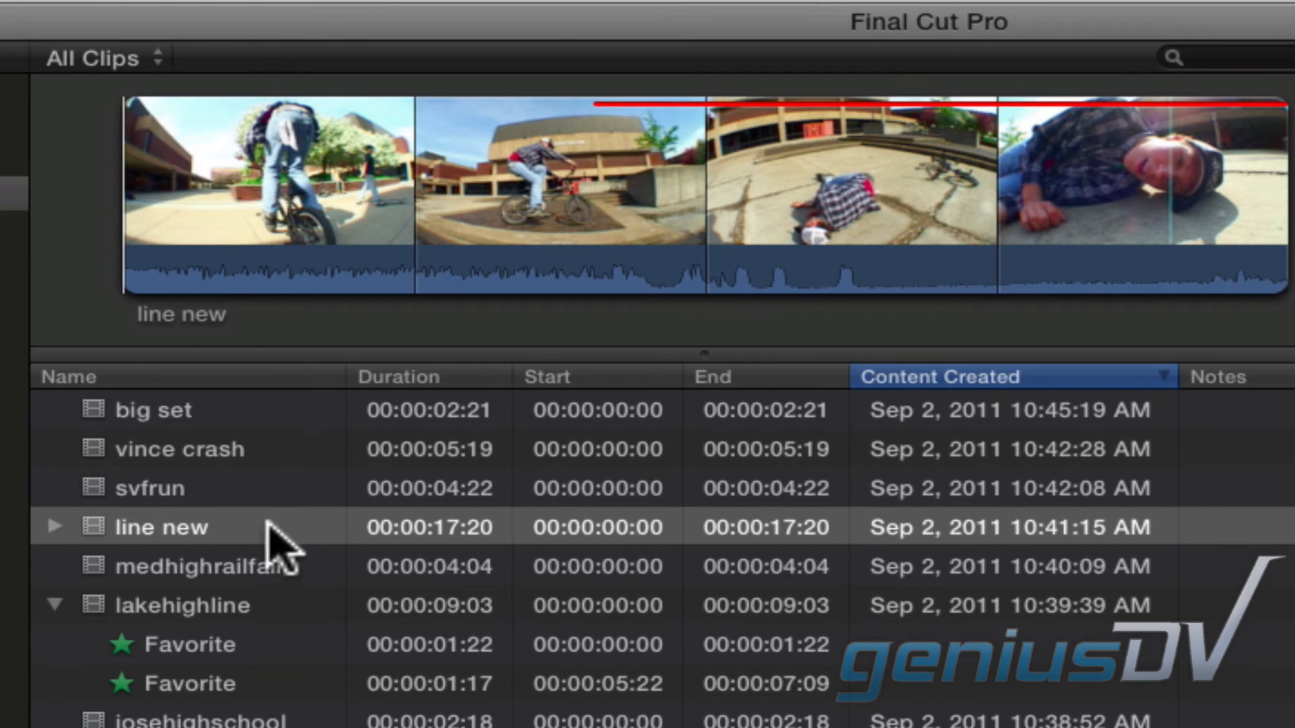
{"action": "left_click", "coordinate": [185, 606]}
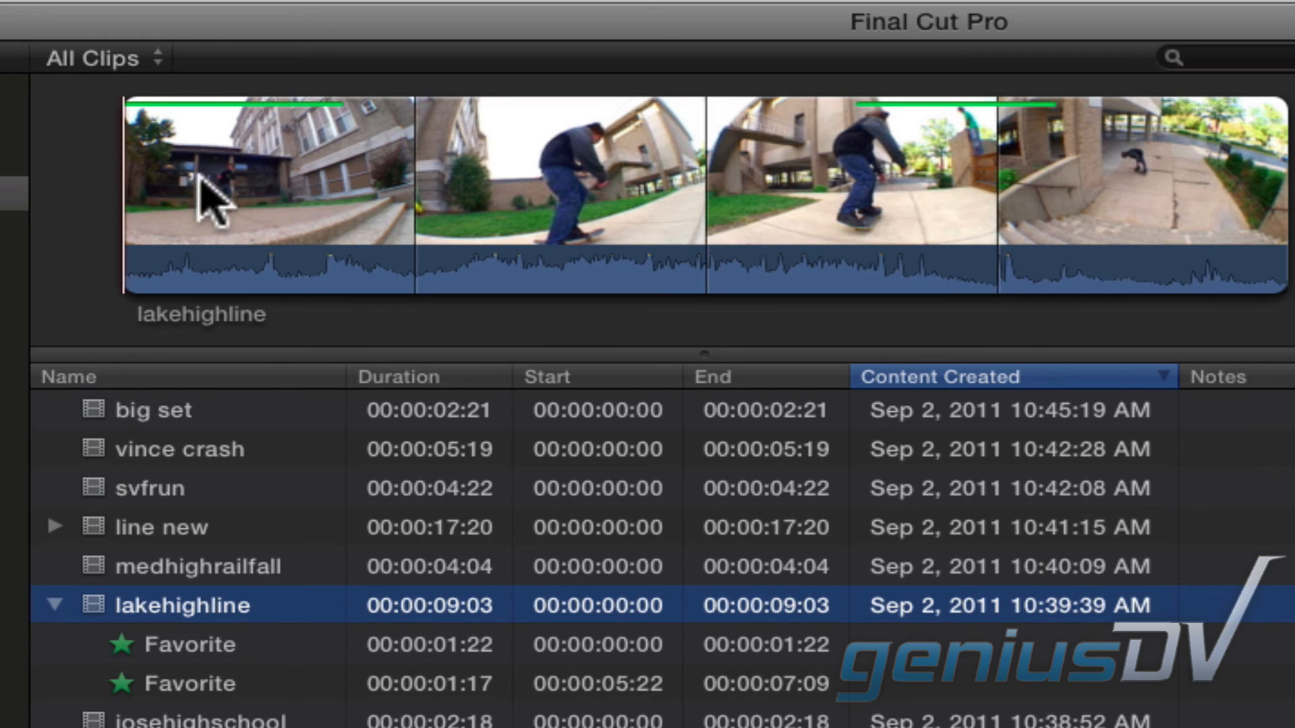
{"action": "left_click", "coordinate": [93, 56]}
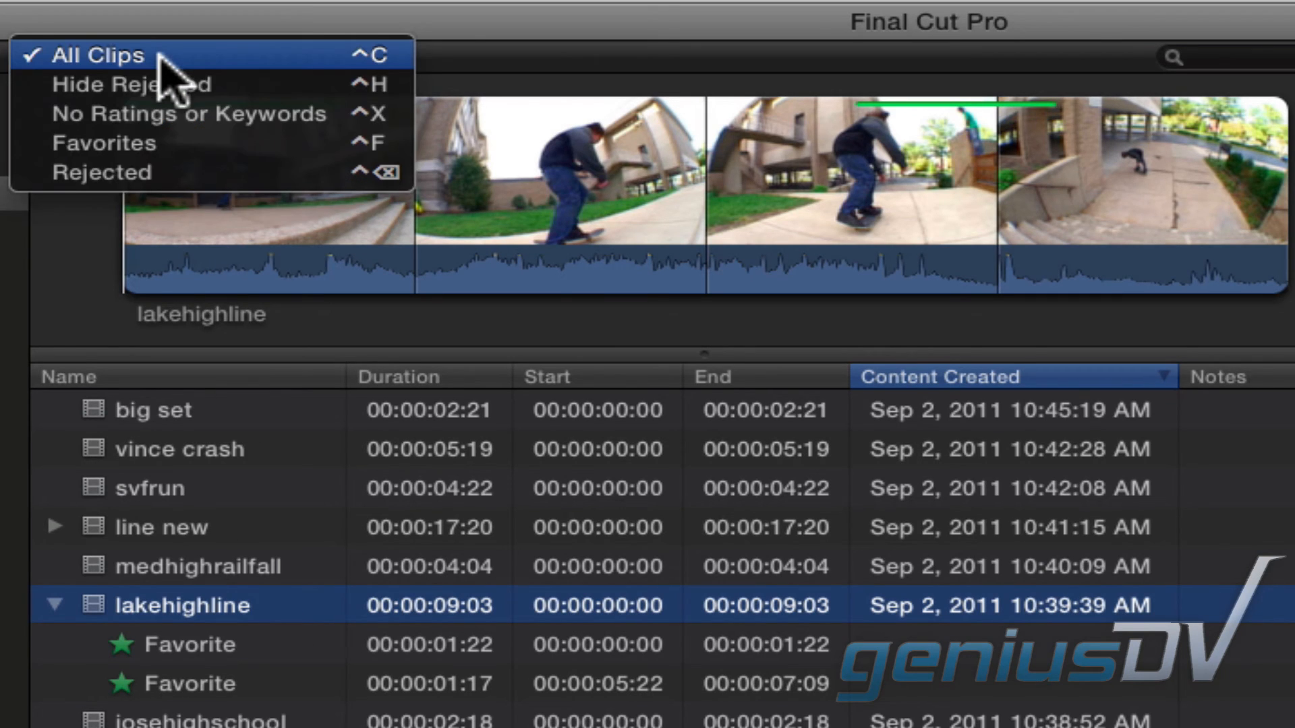
{"action": "mouse_move", "coordinate": [244, 161]}
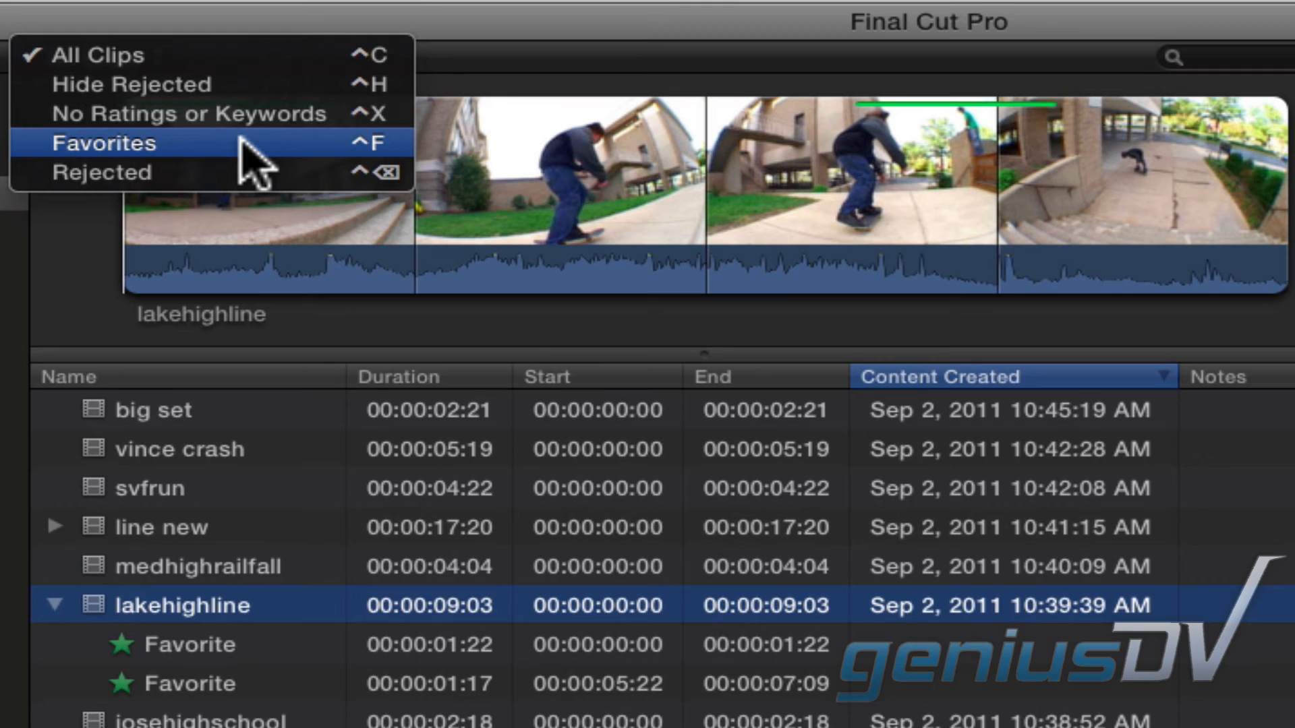
{"action": "left_click", "coordinate": [104, 142]}
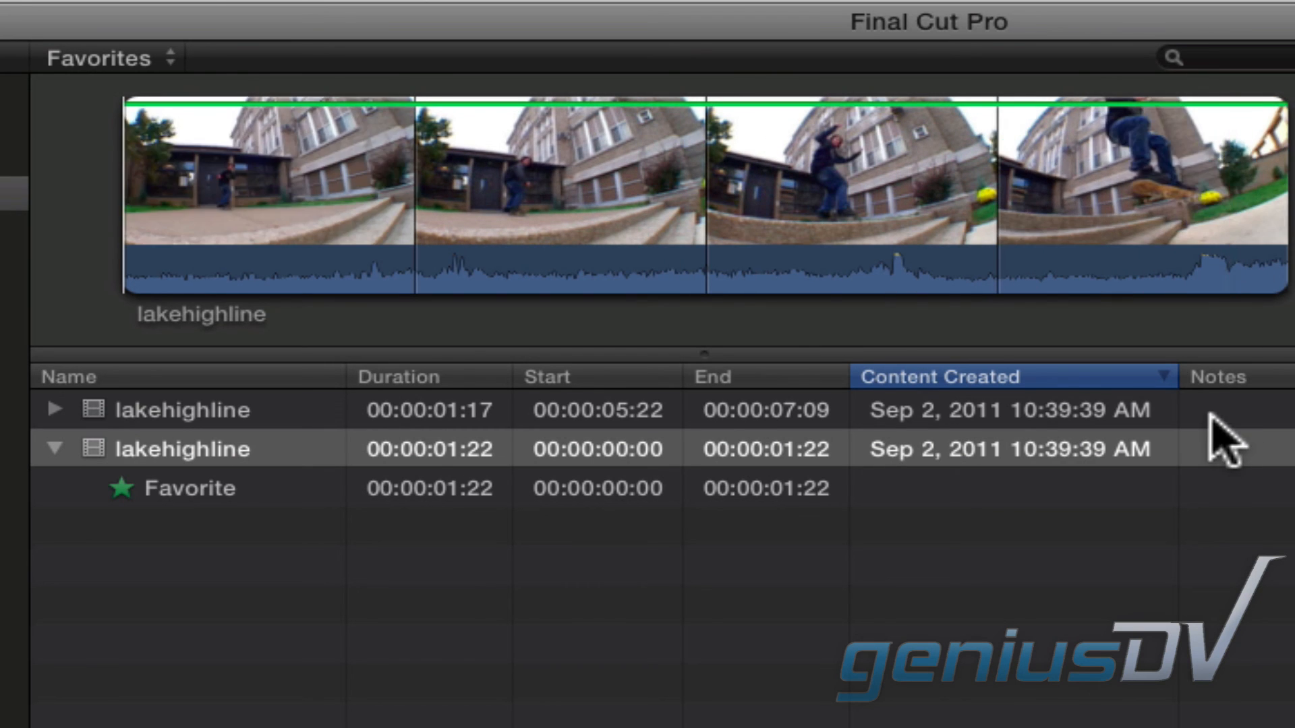
{"action": "mouse_move", "coordinate": [756, 206]}
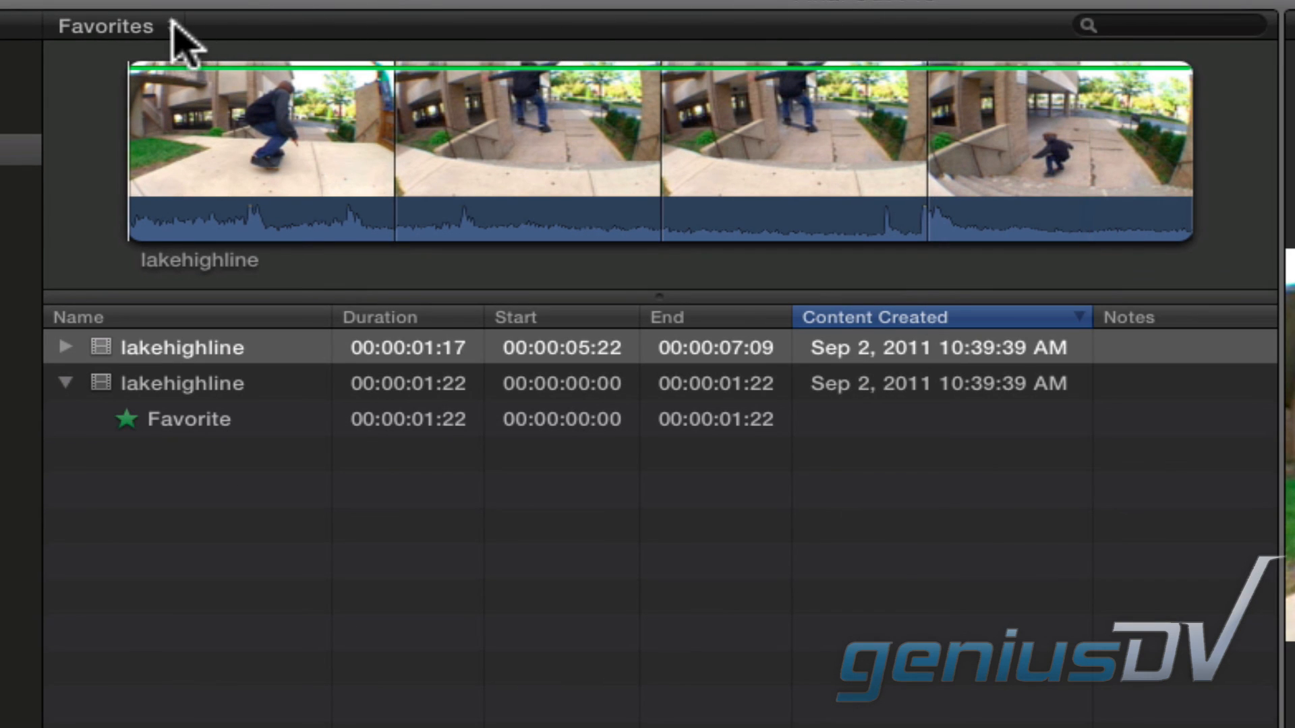
{"action": "left_click", "coordinate": [106, 26]}
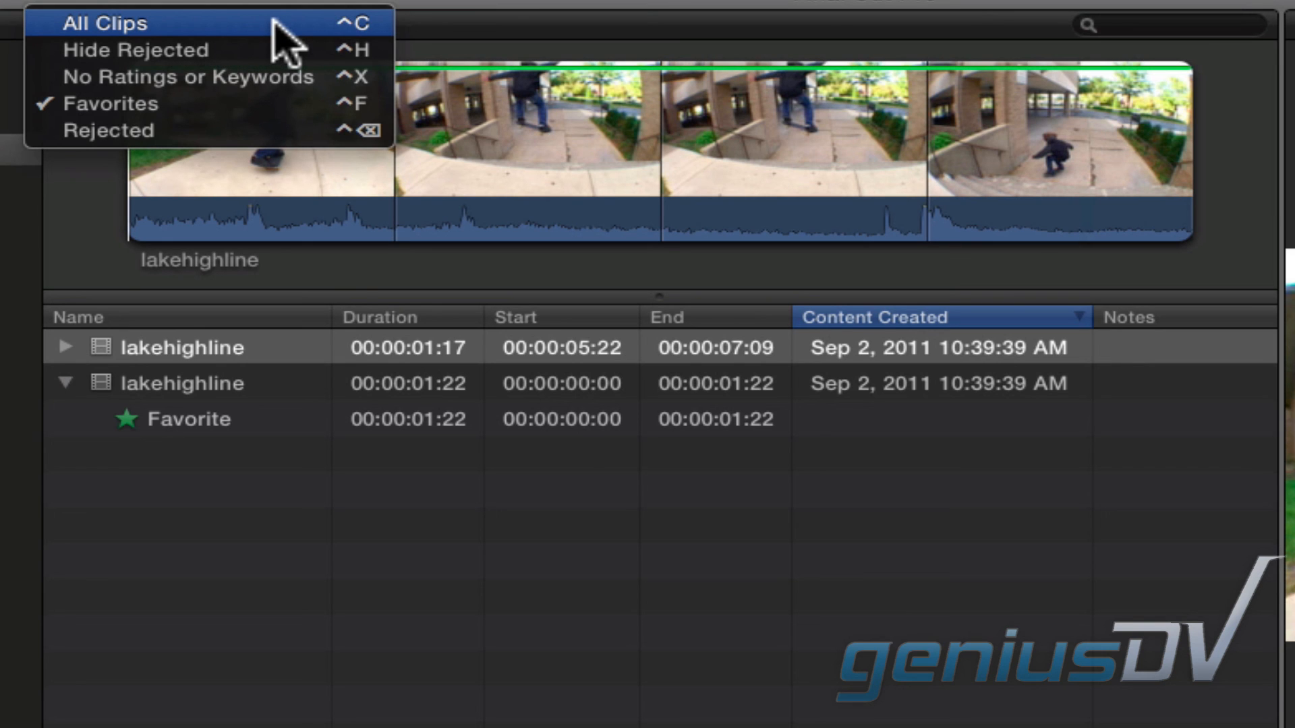
{"action": "left_click", "coordinate": [104, 23]}
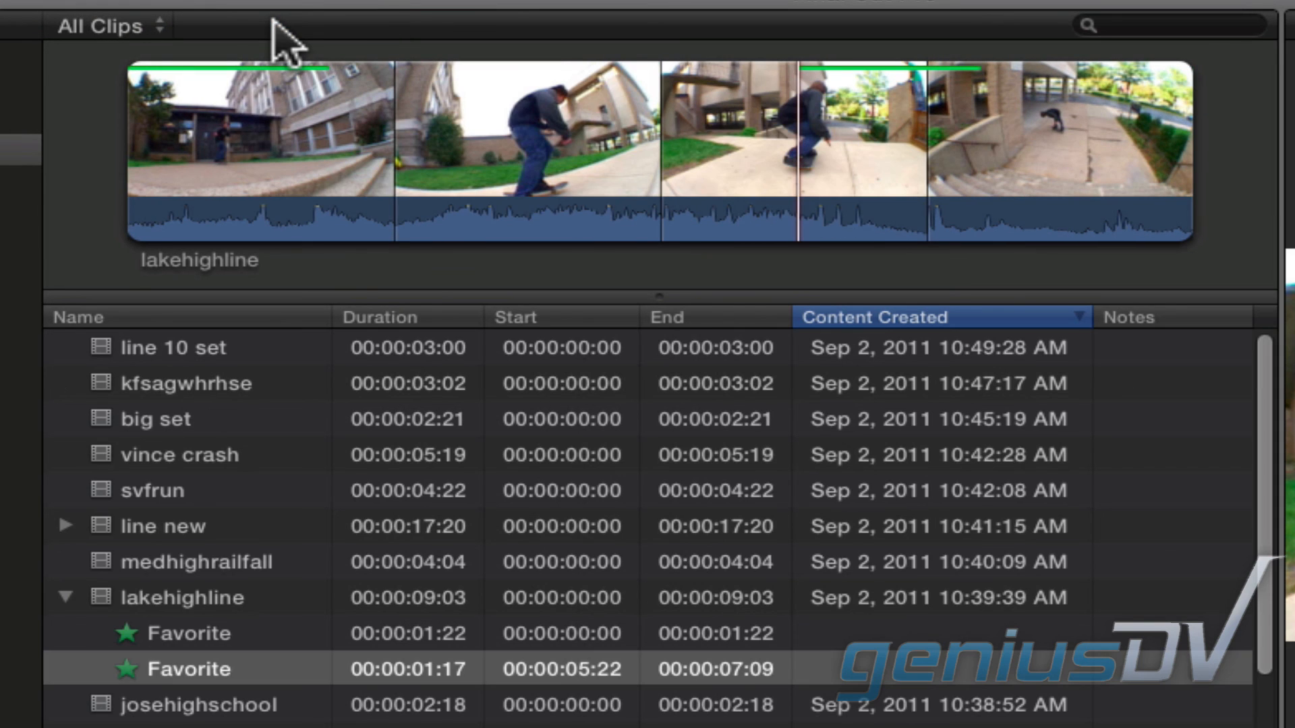